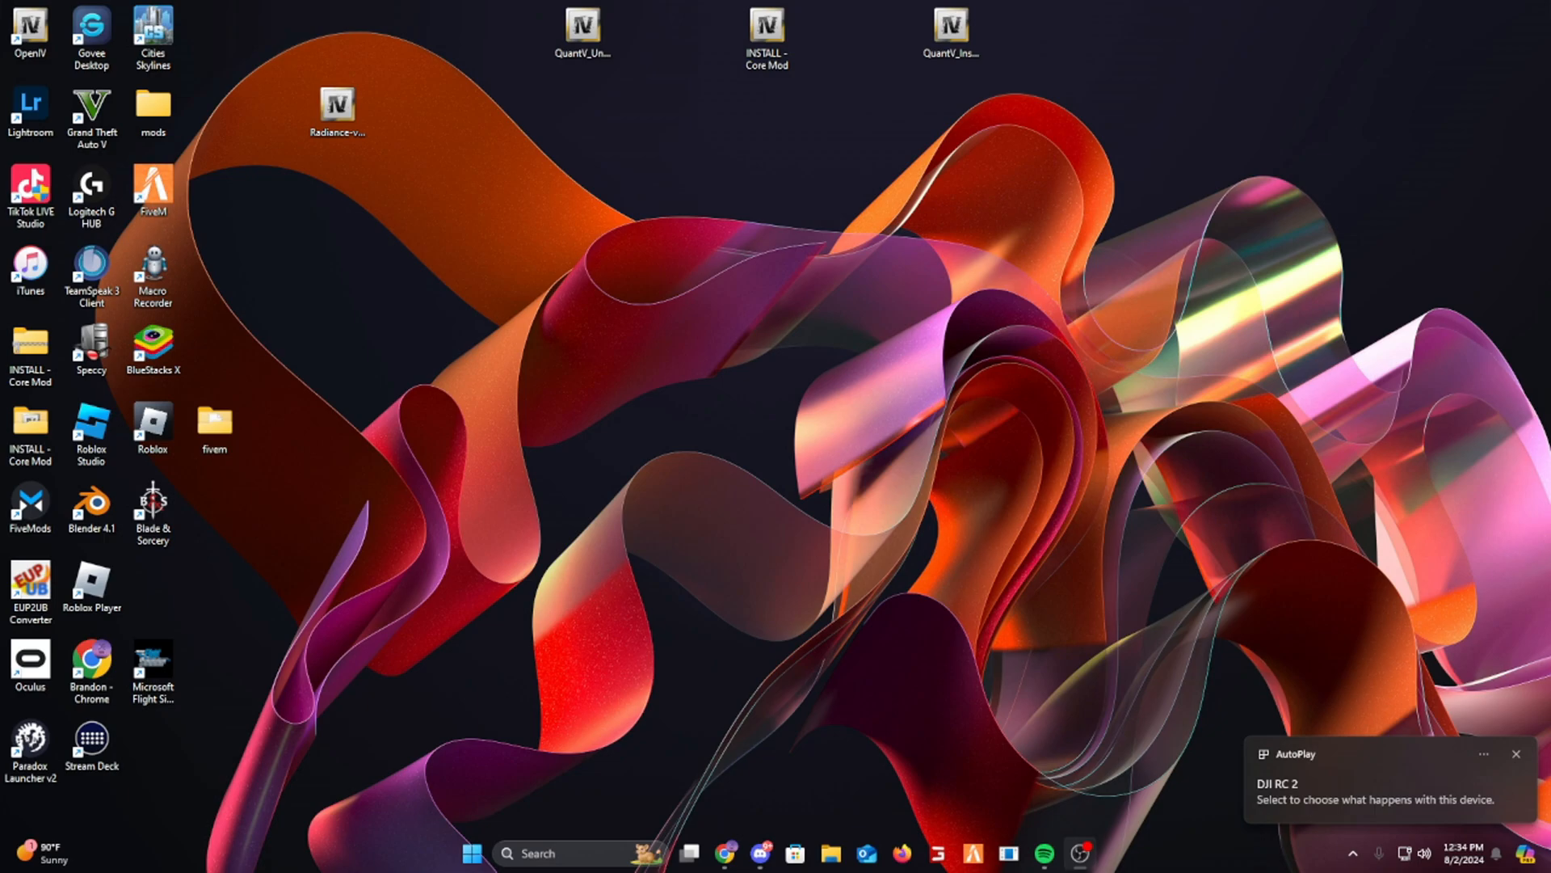
mouse_move(1330, 782)
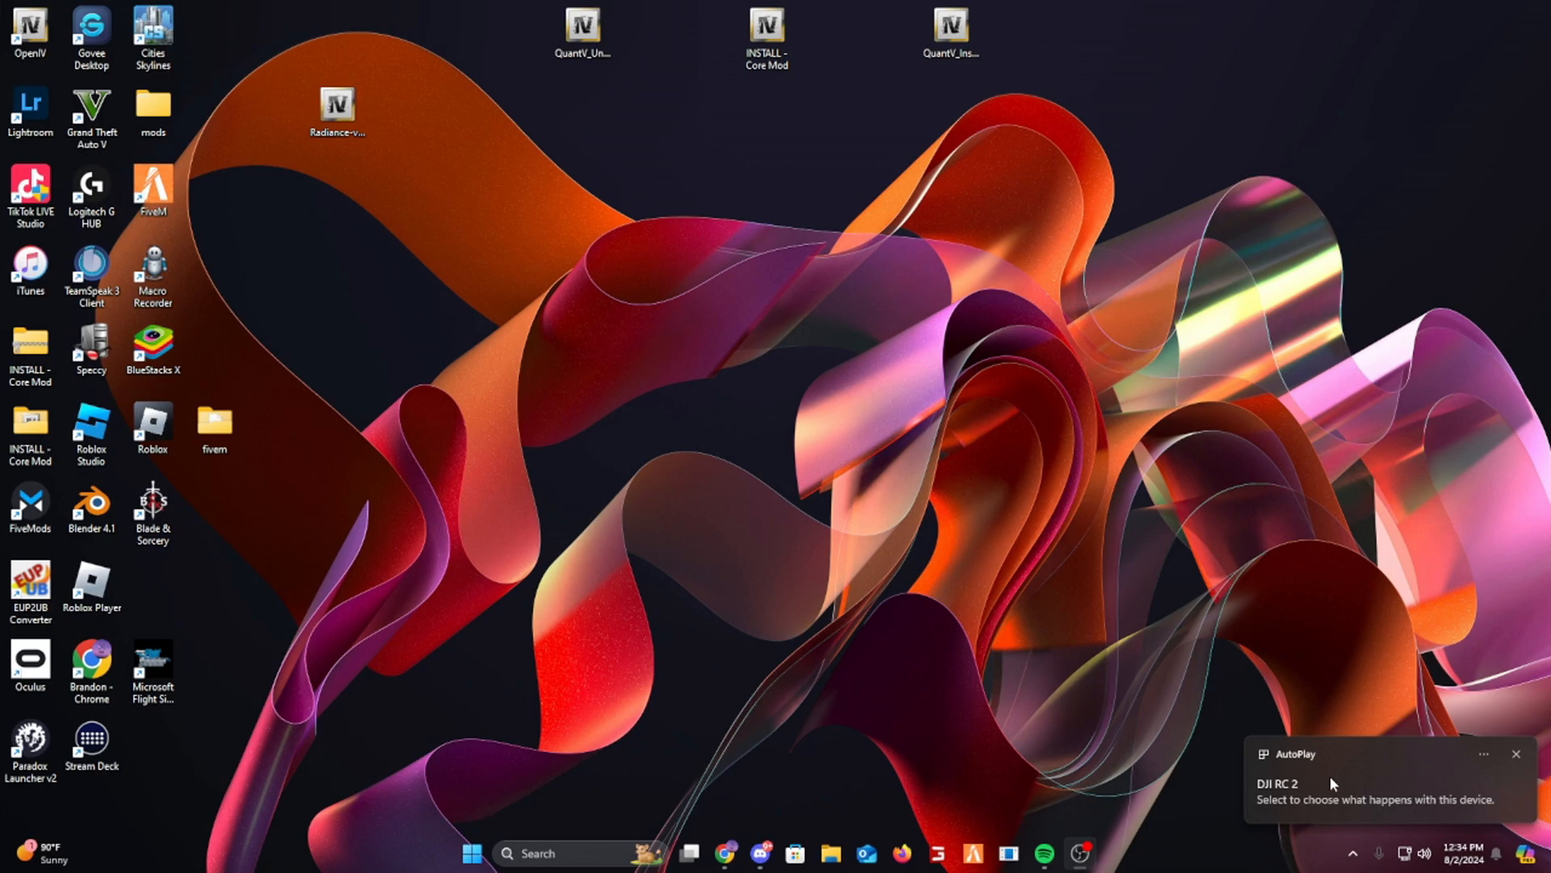
mouse_move(1323, 805)
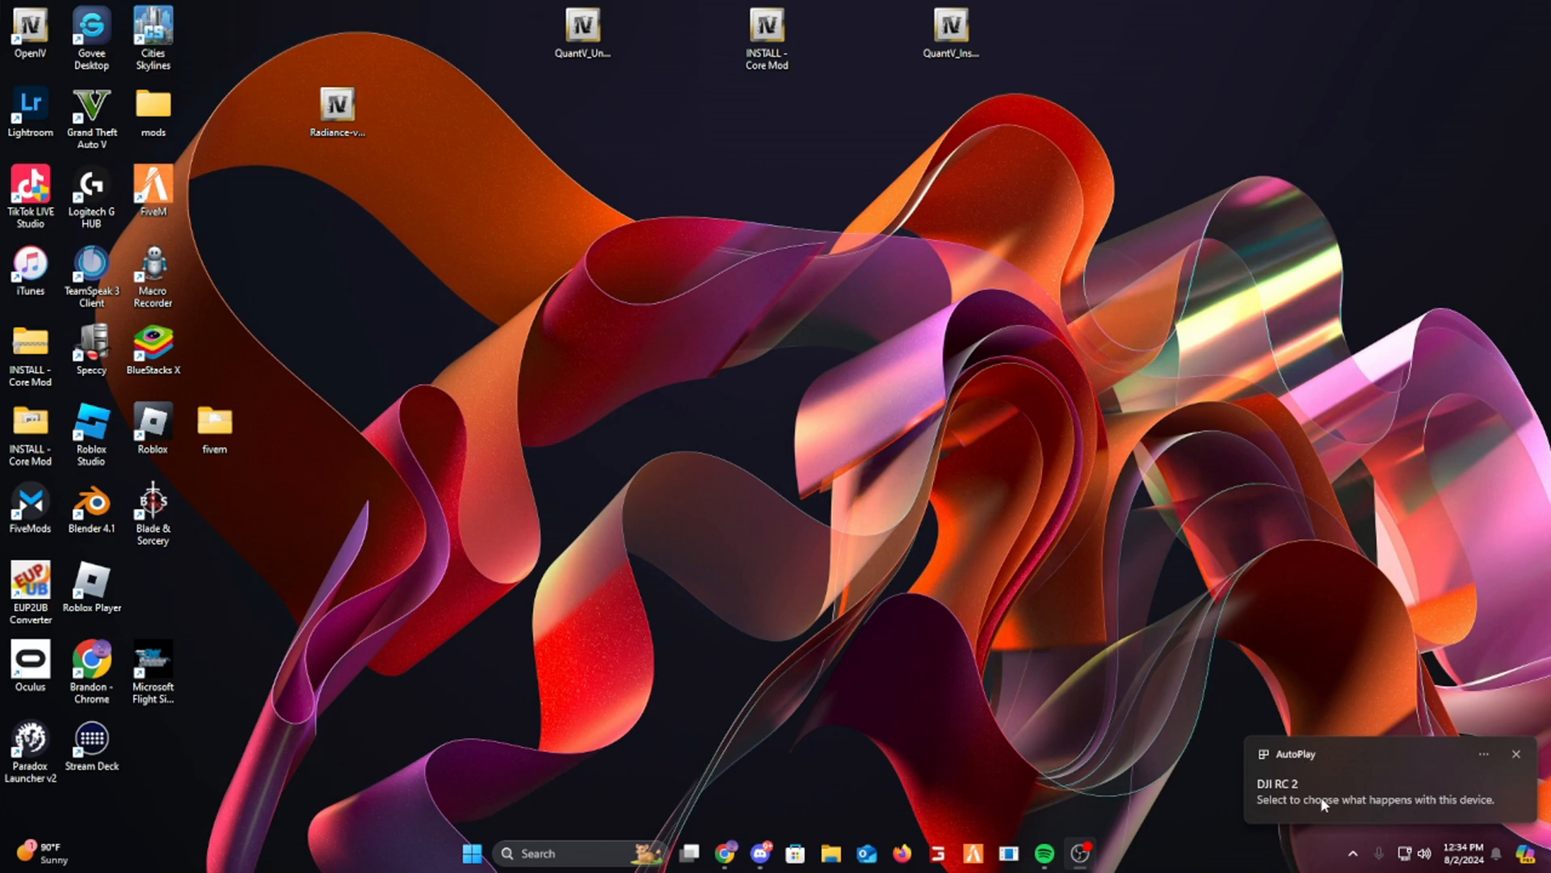
mouse_move(1291, 782)
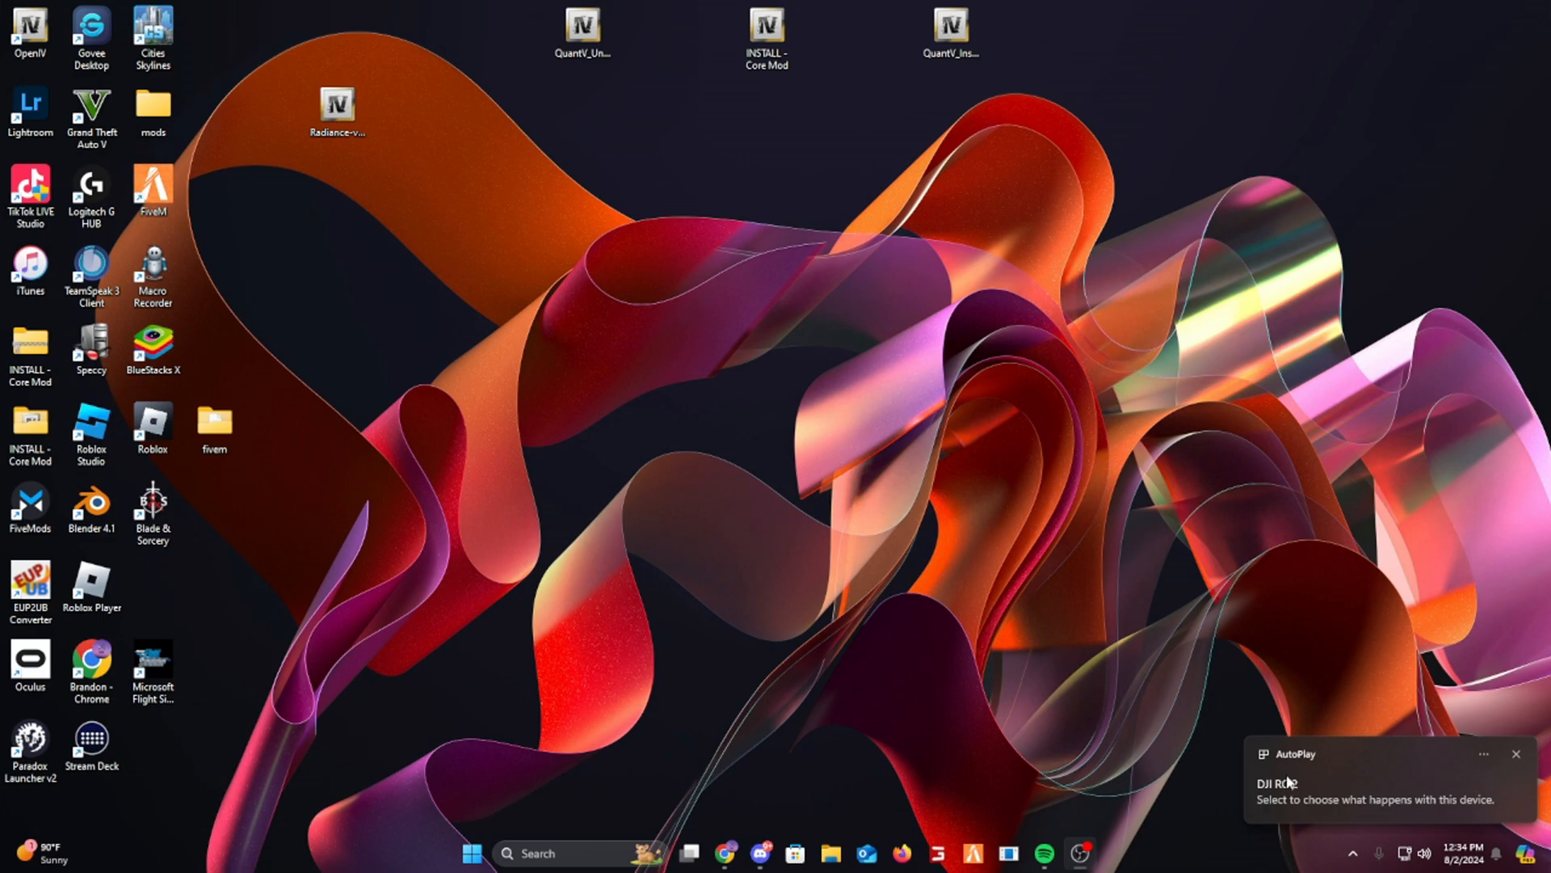
- Browse This PC to the DJI RC 2 device and into its Internal shared storage
click(830, 852)
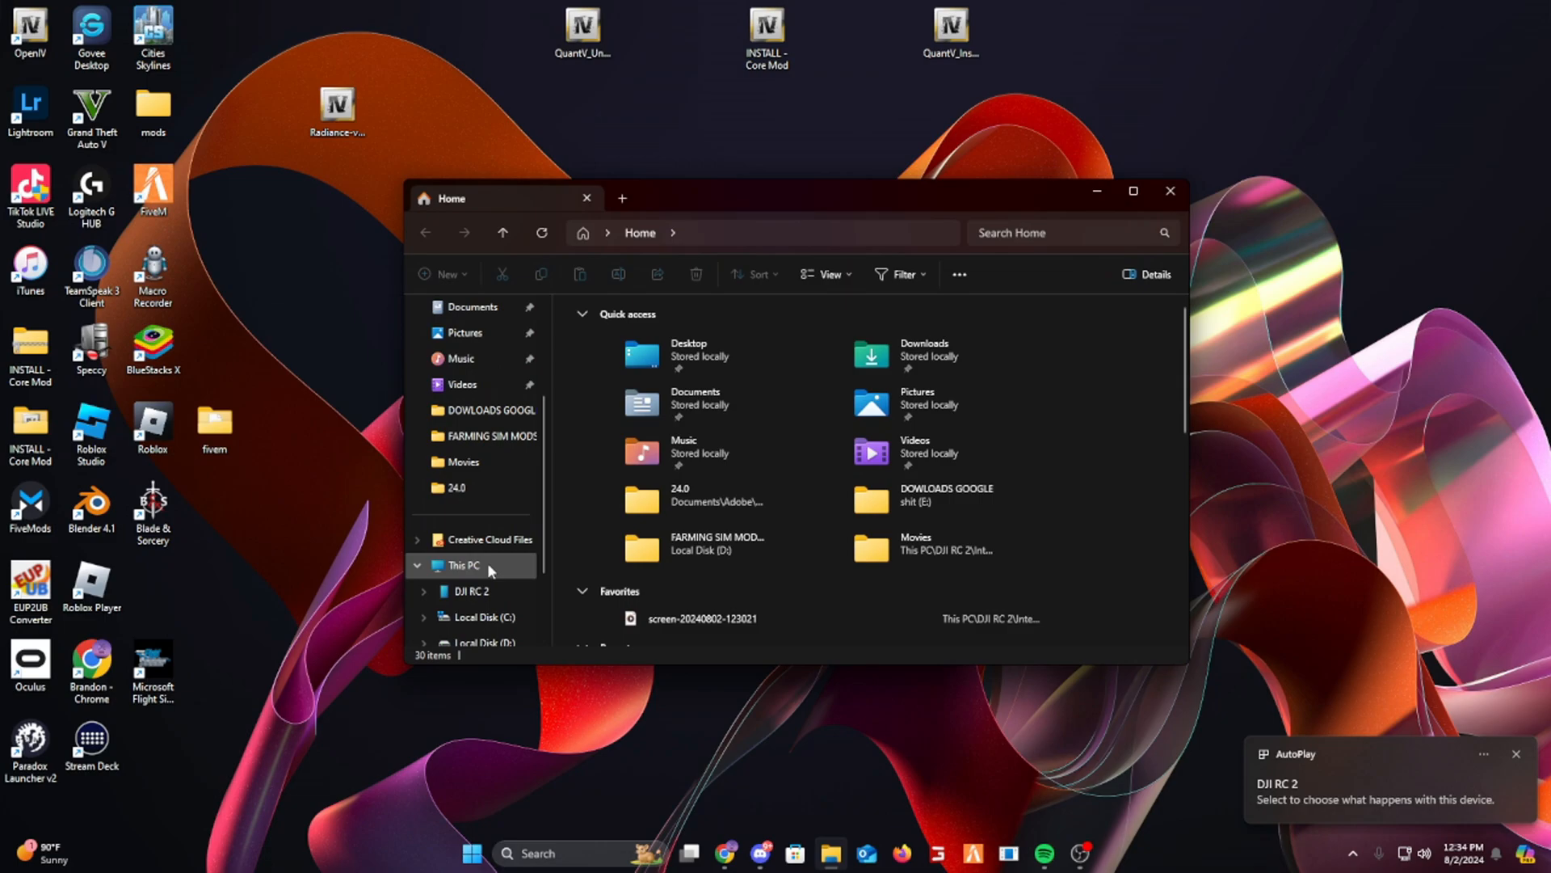
click(464, 565)
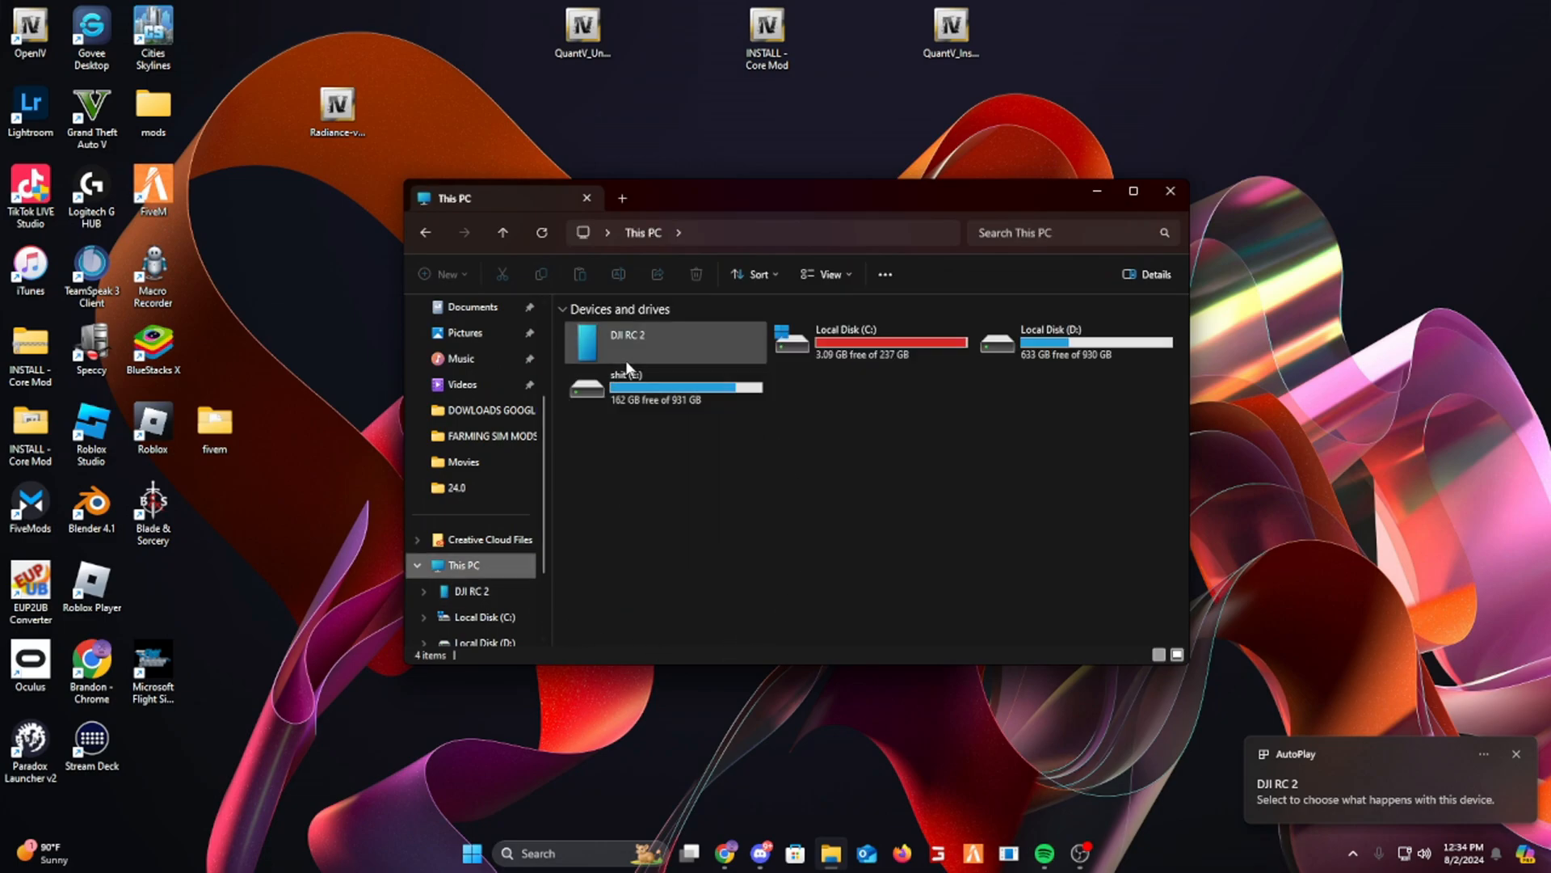
double_click(629, 341)
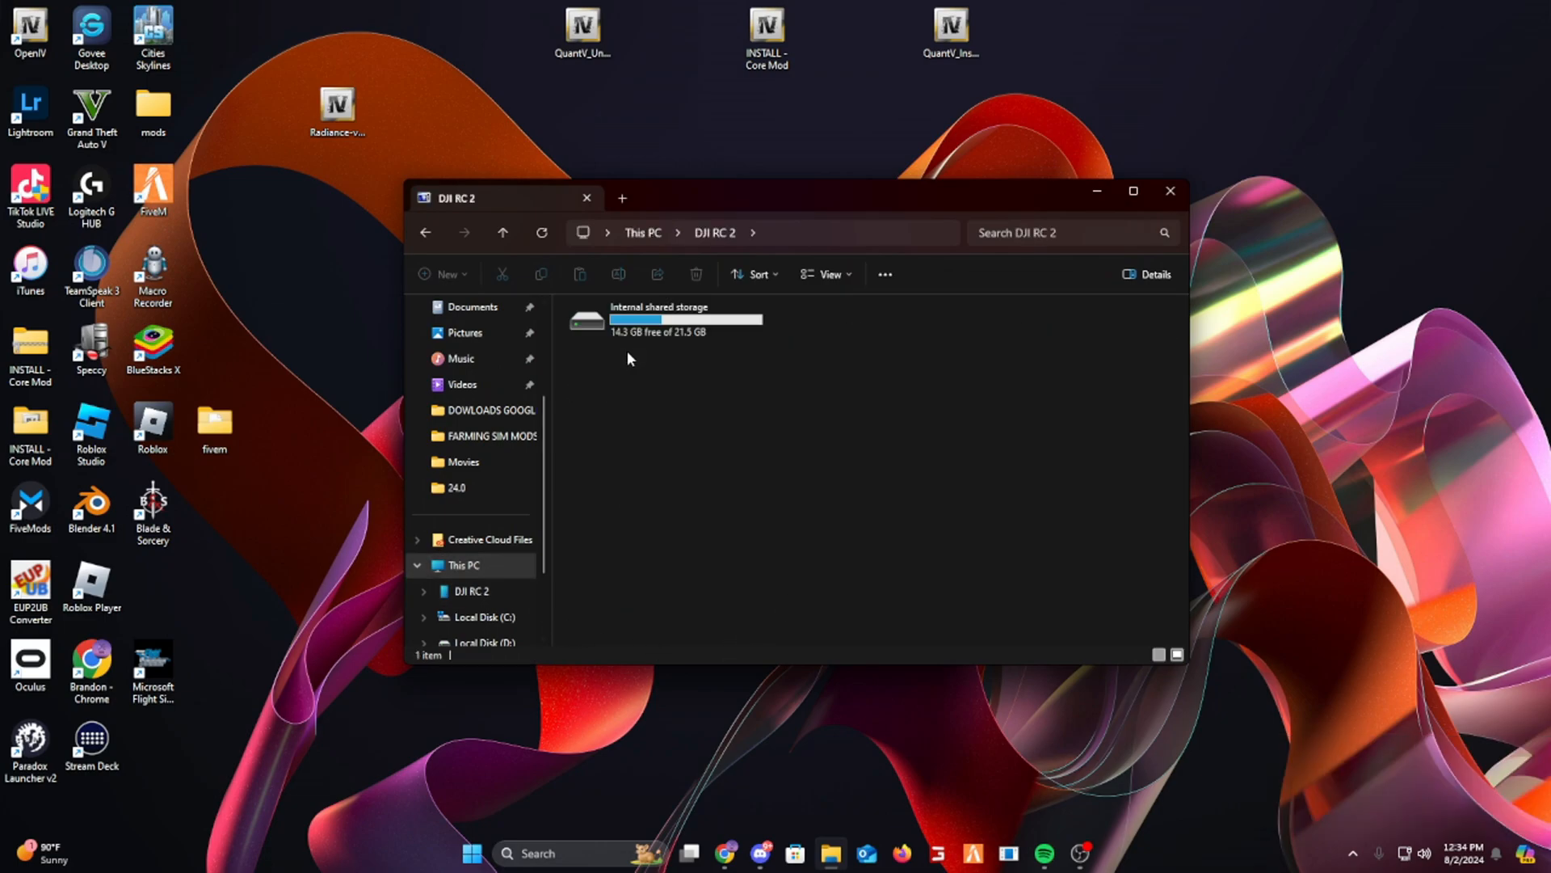
mouse_move(677, 333)
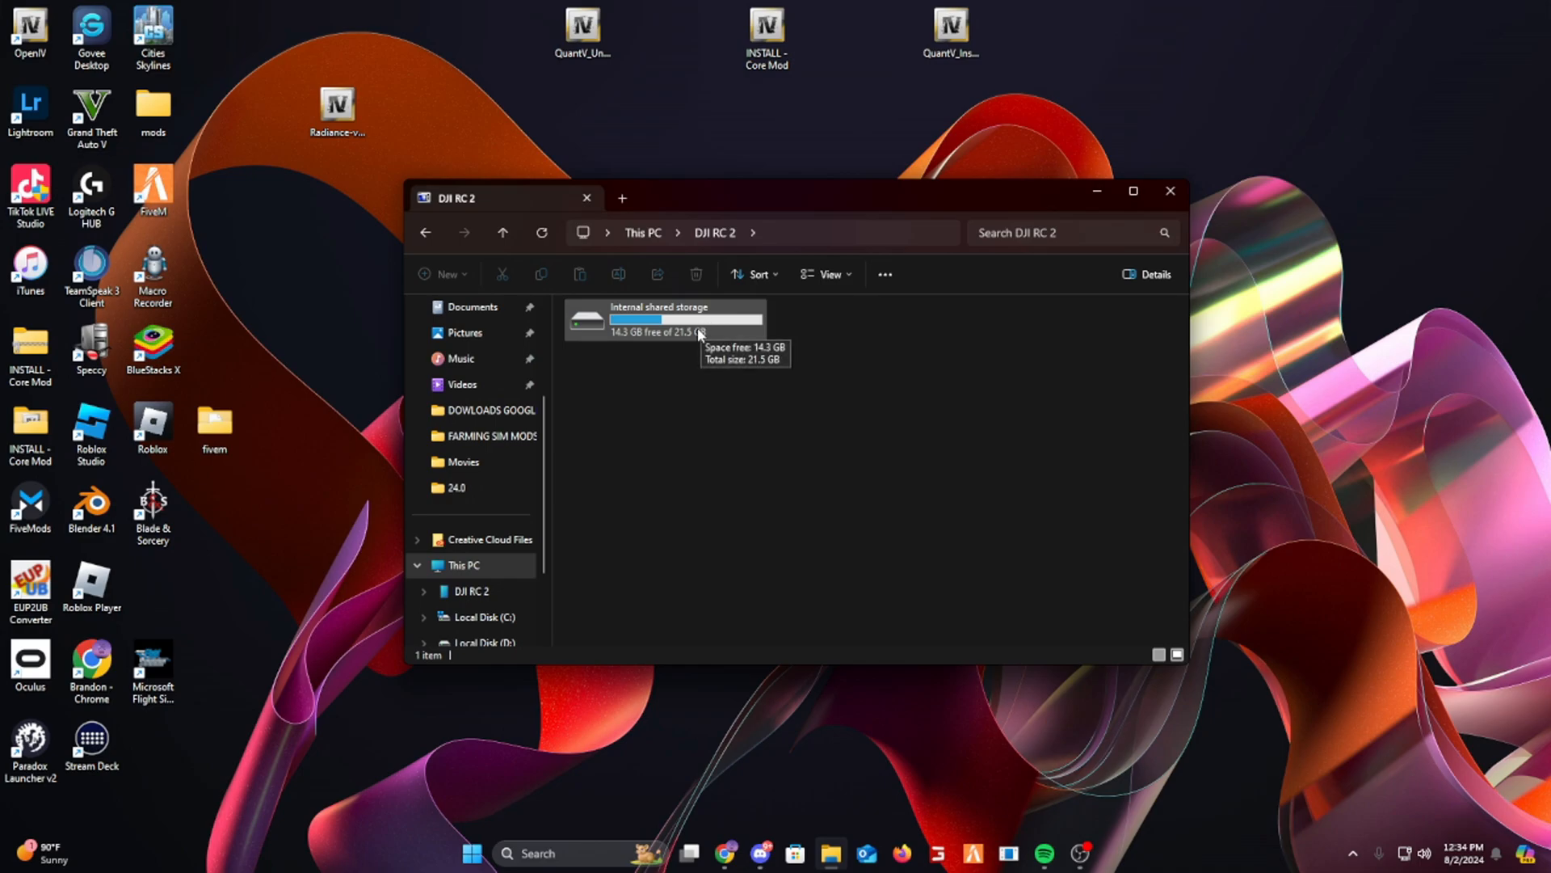
double_click(643, 319)
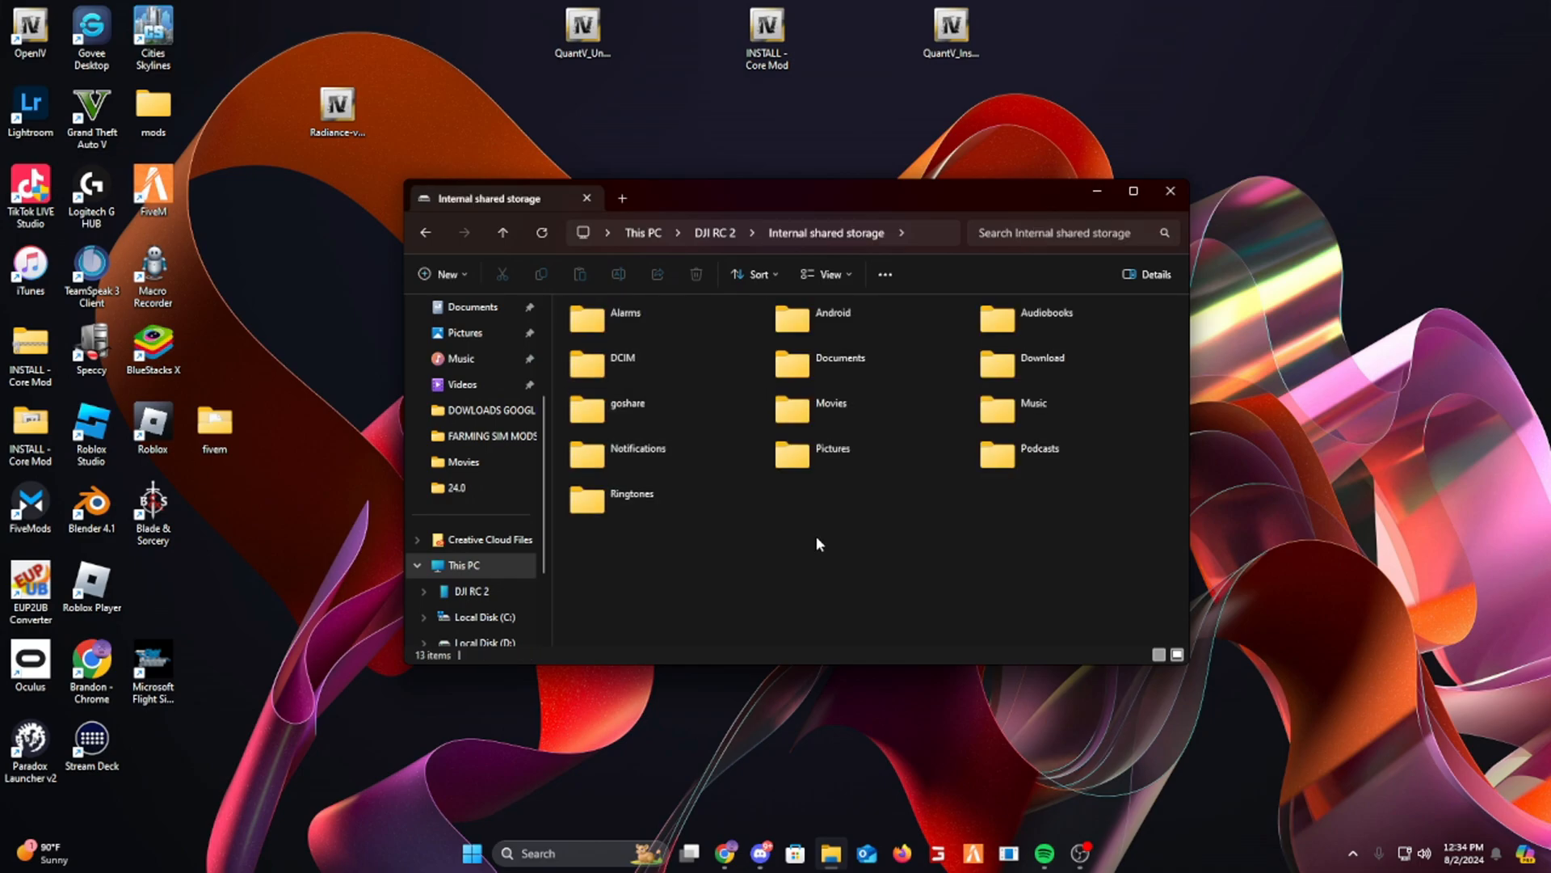
- Open the Movies folder and select the 622 MB screen recording
double_click(831, 402)
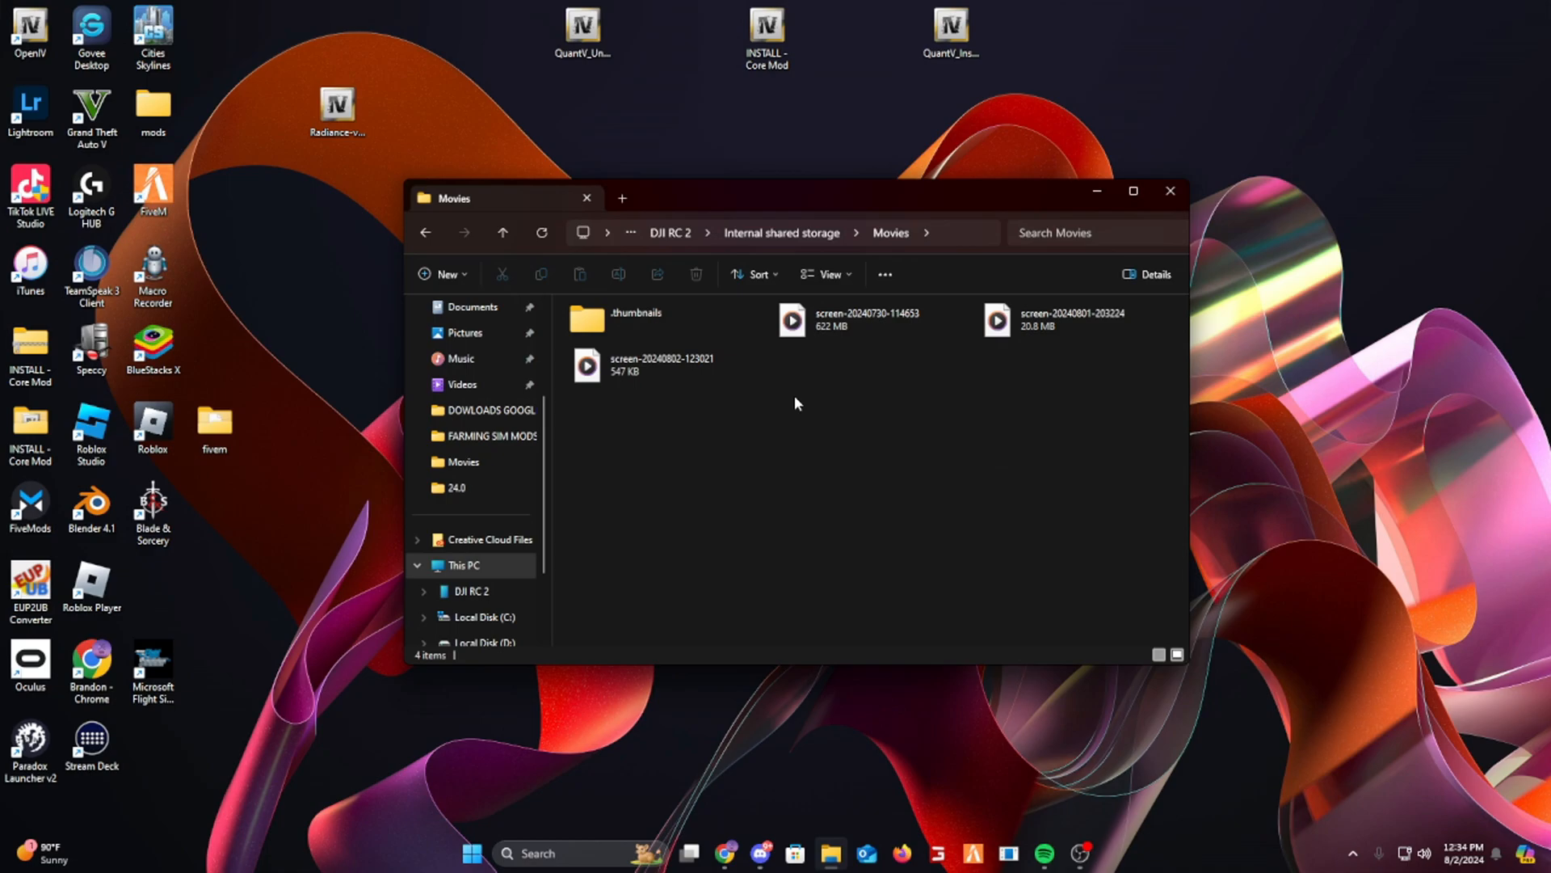
click(661, 363)
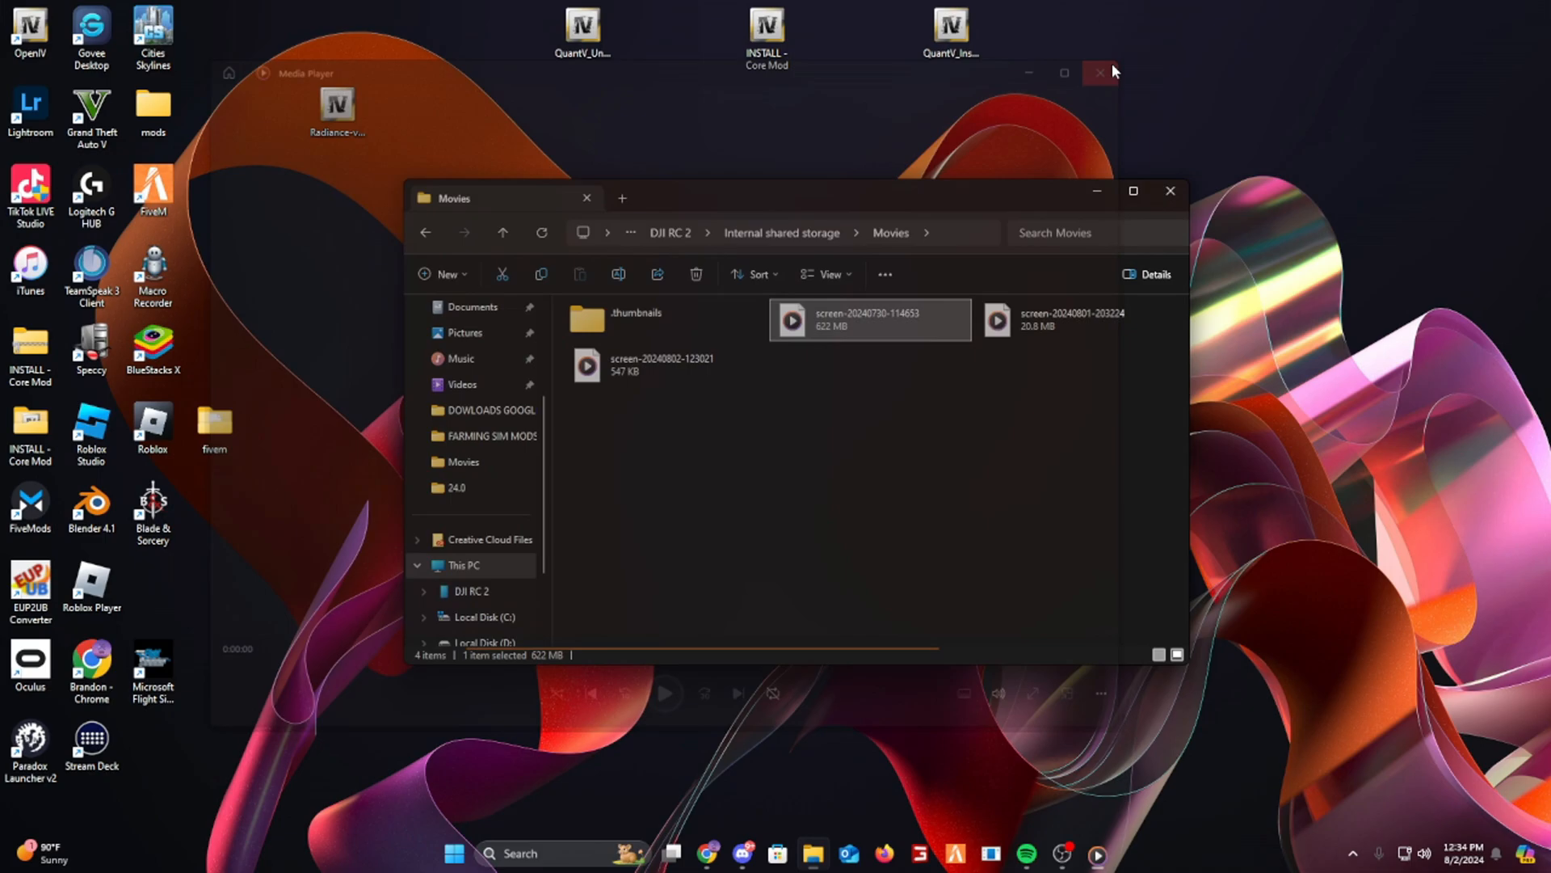
click(1099, 73)
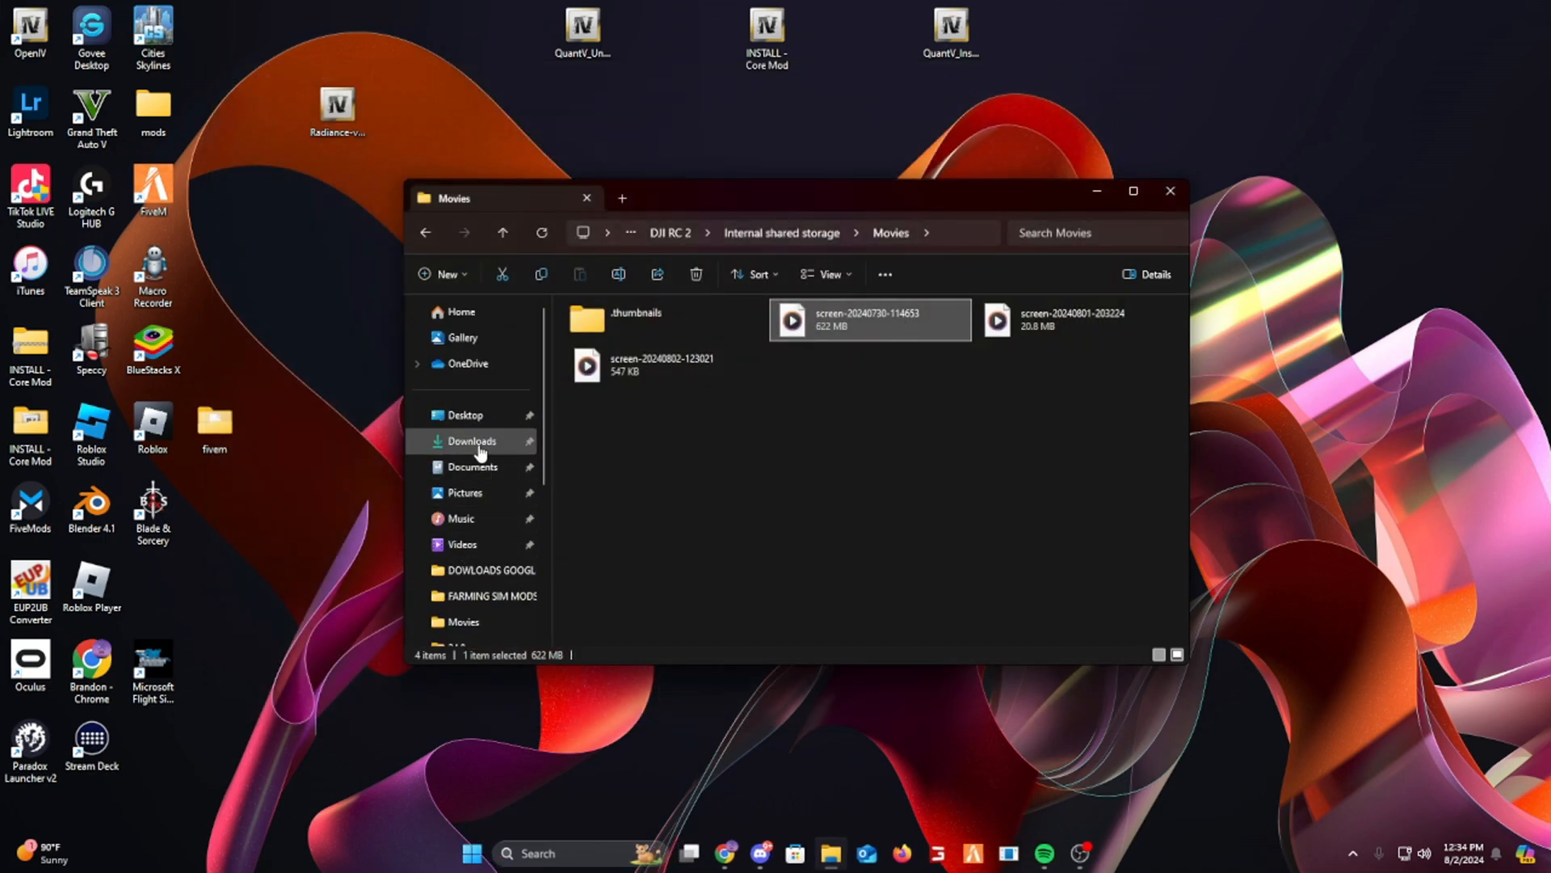
mouse_move(700, 572)
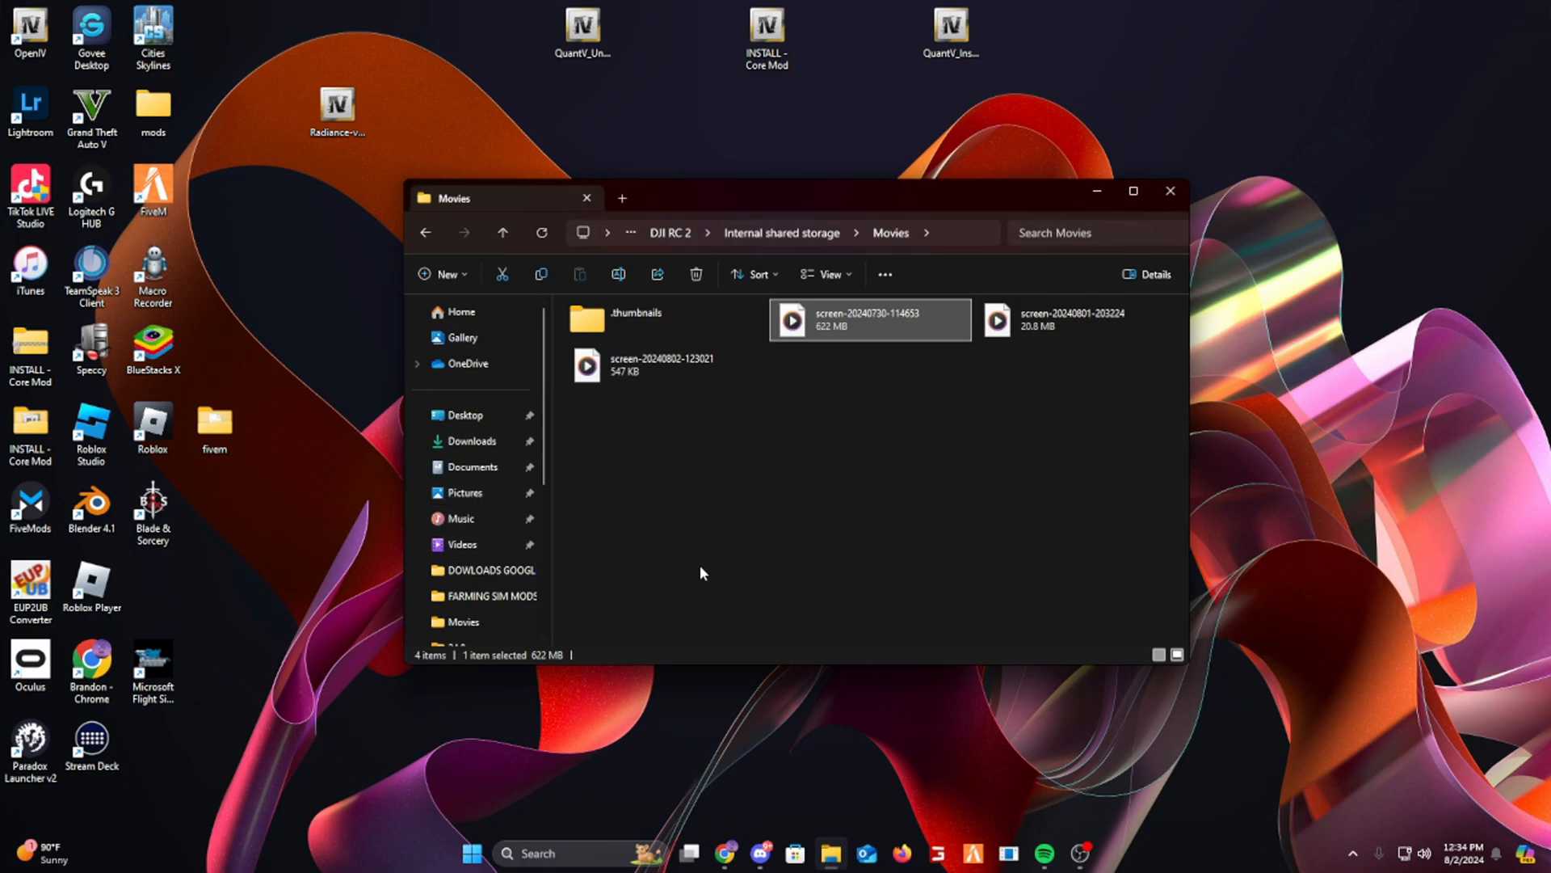
mouse_move(1076, 818)
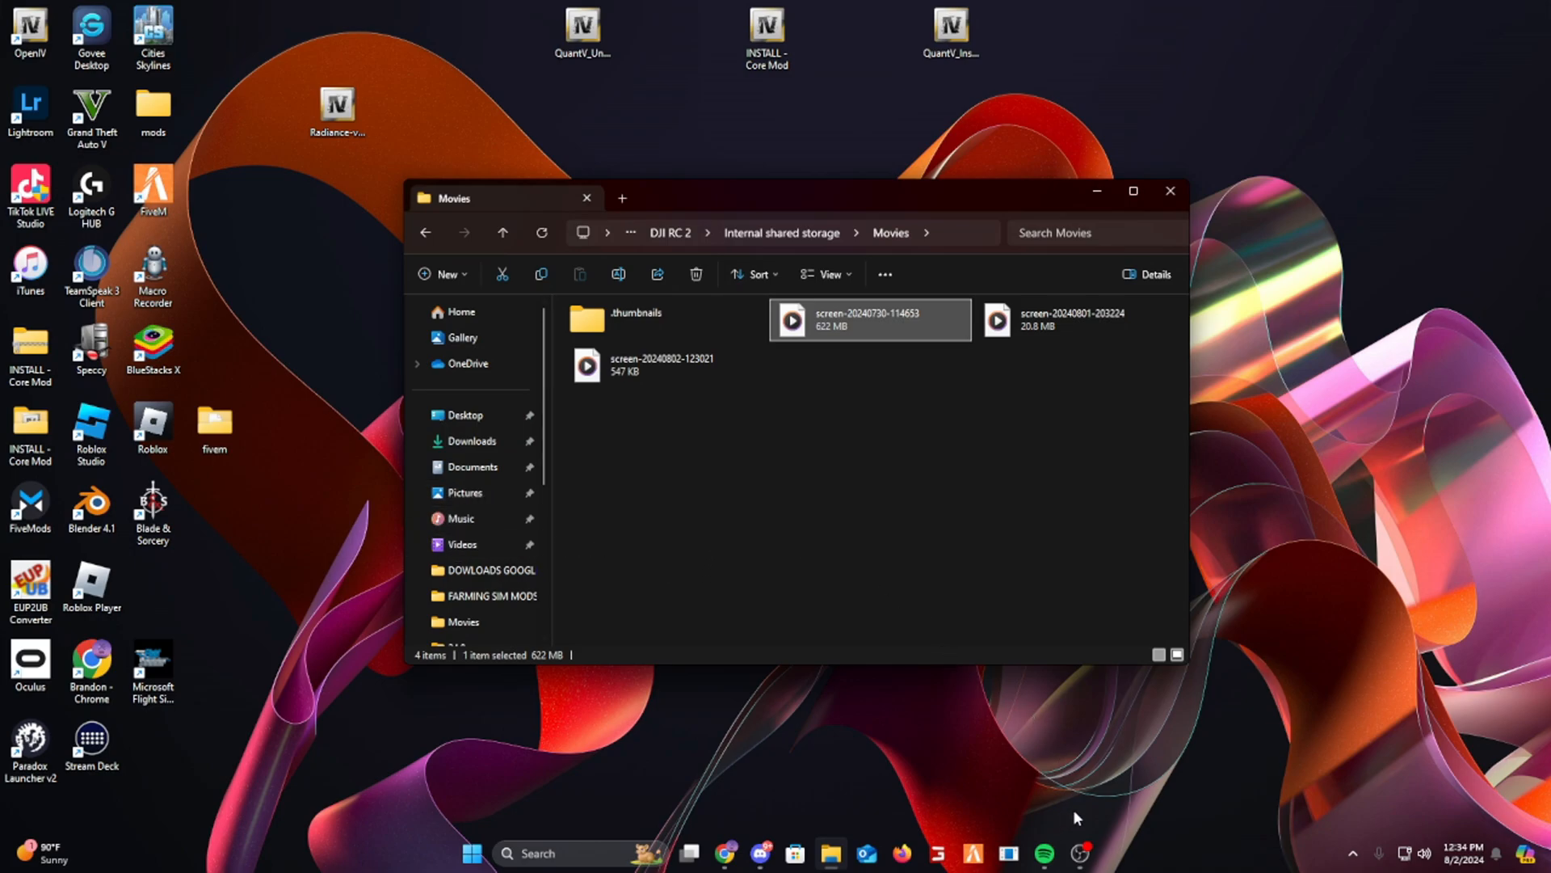
mouse_move(1060, 804)
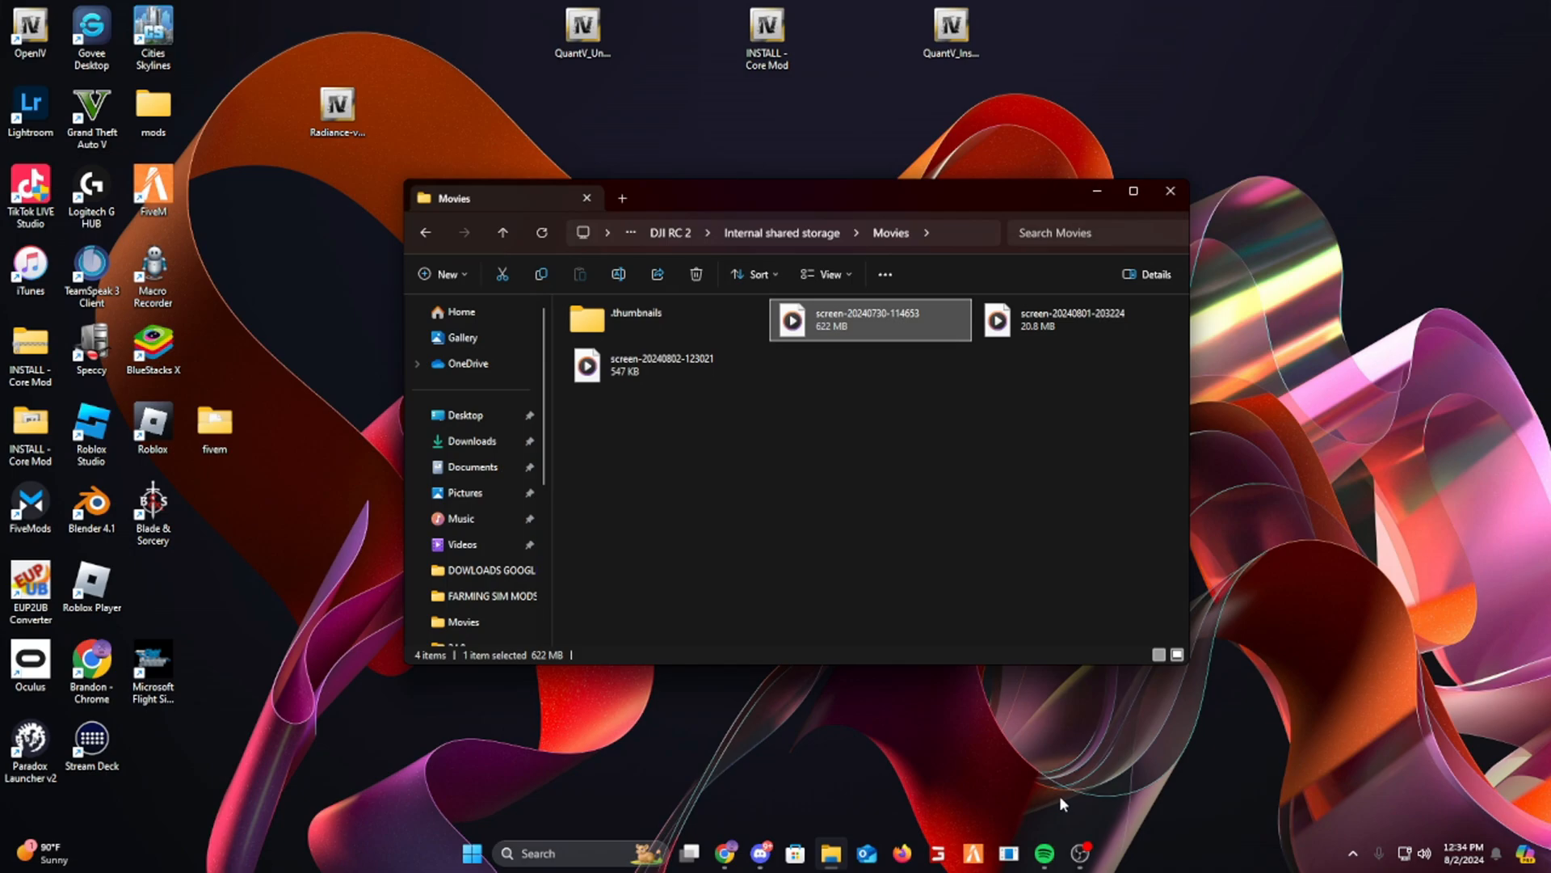
mouse_move(861, 564)
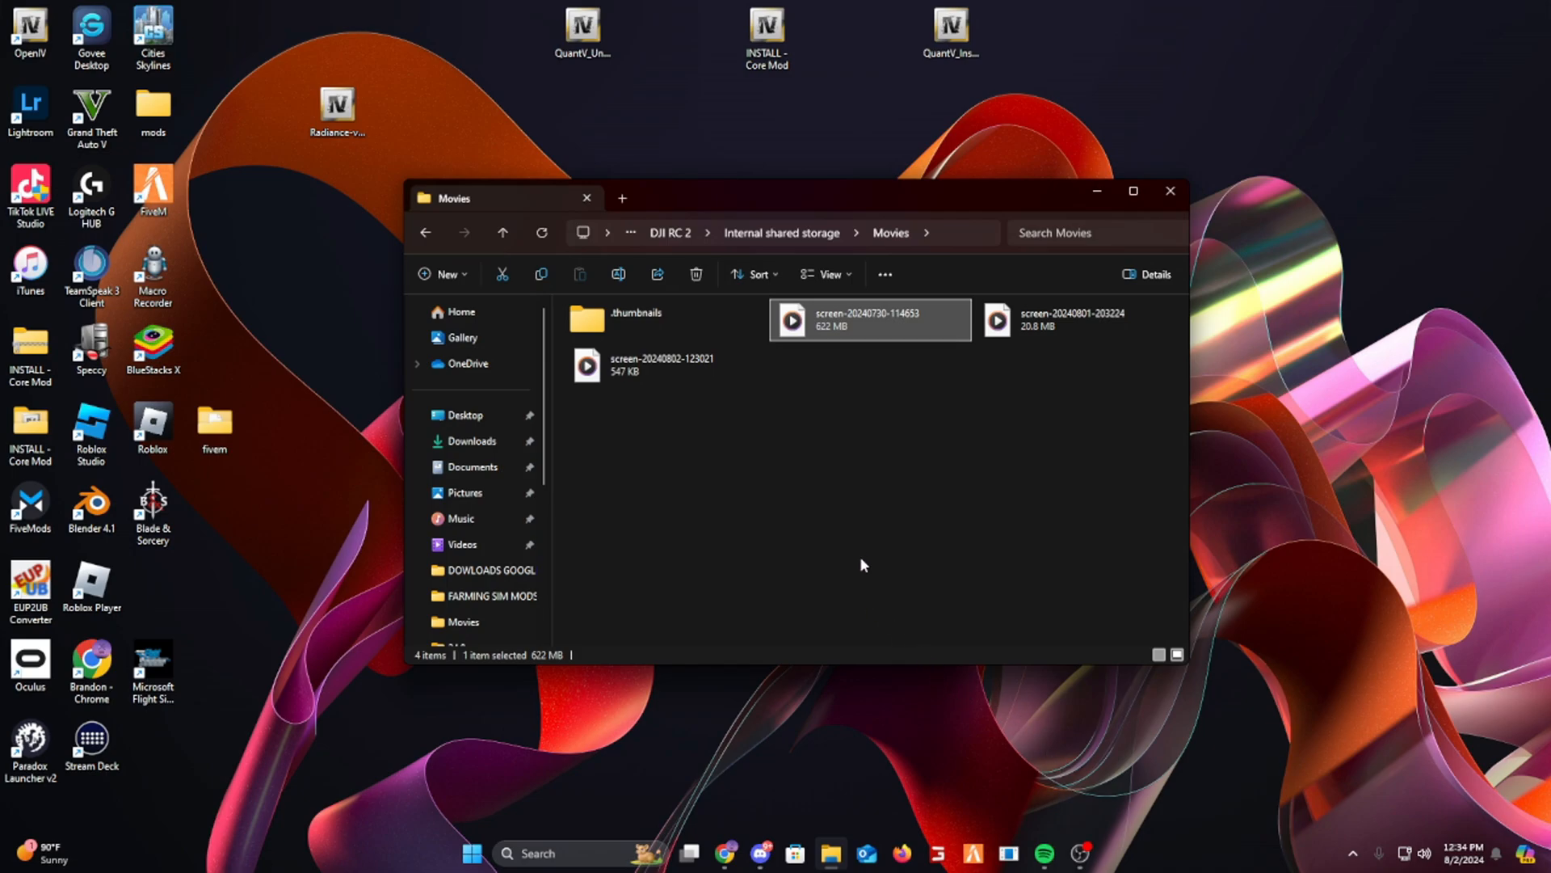
mouse_move(839, 549)
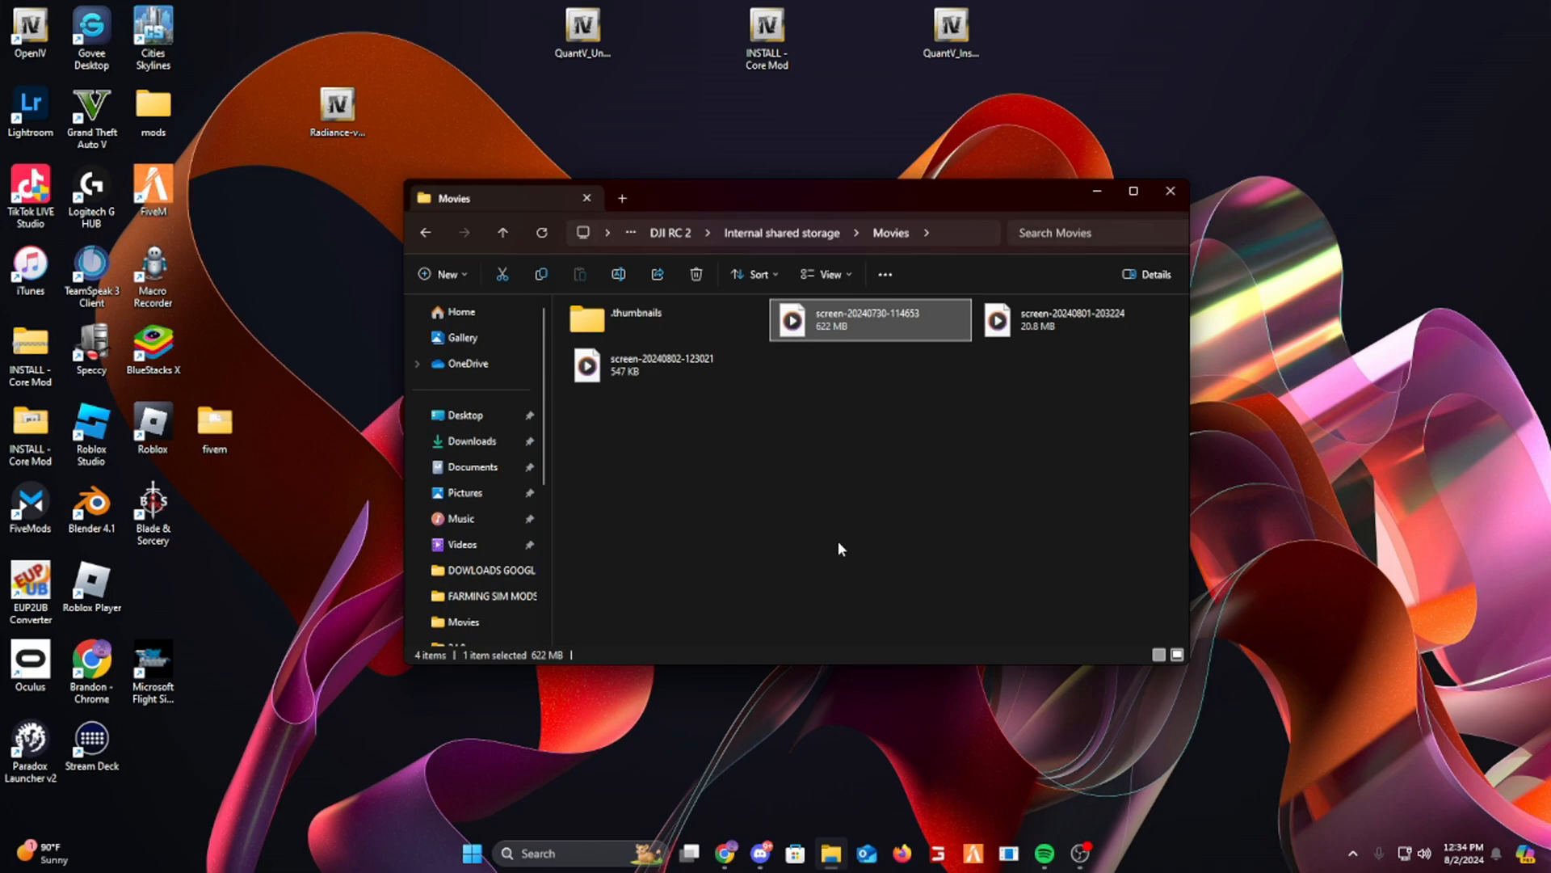
mouse_move(769, 400)
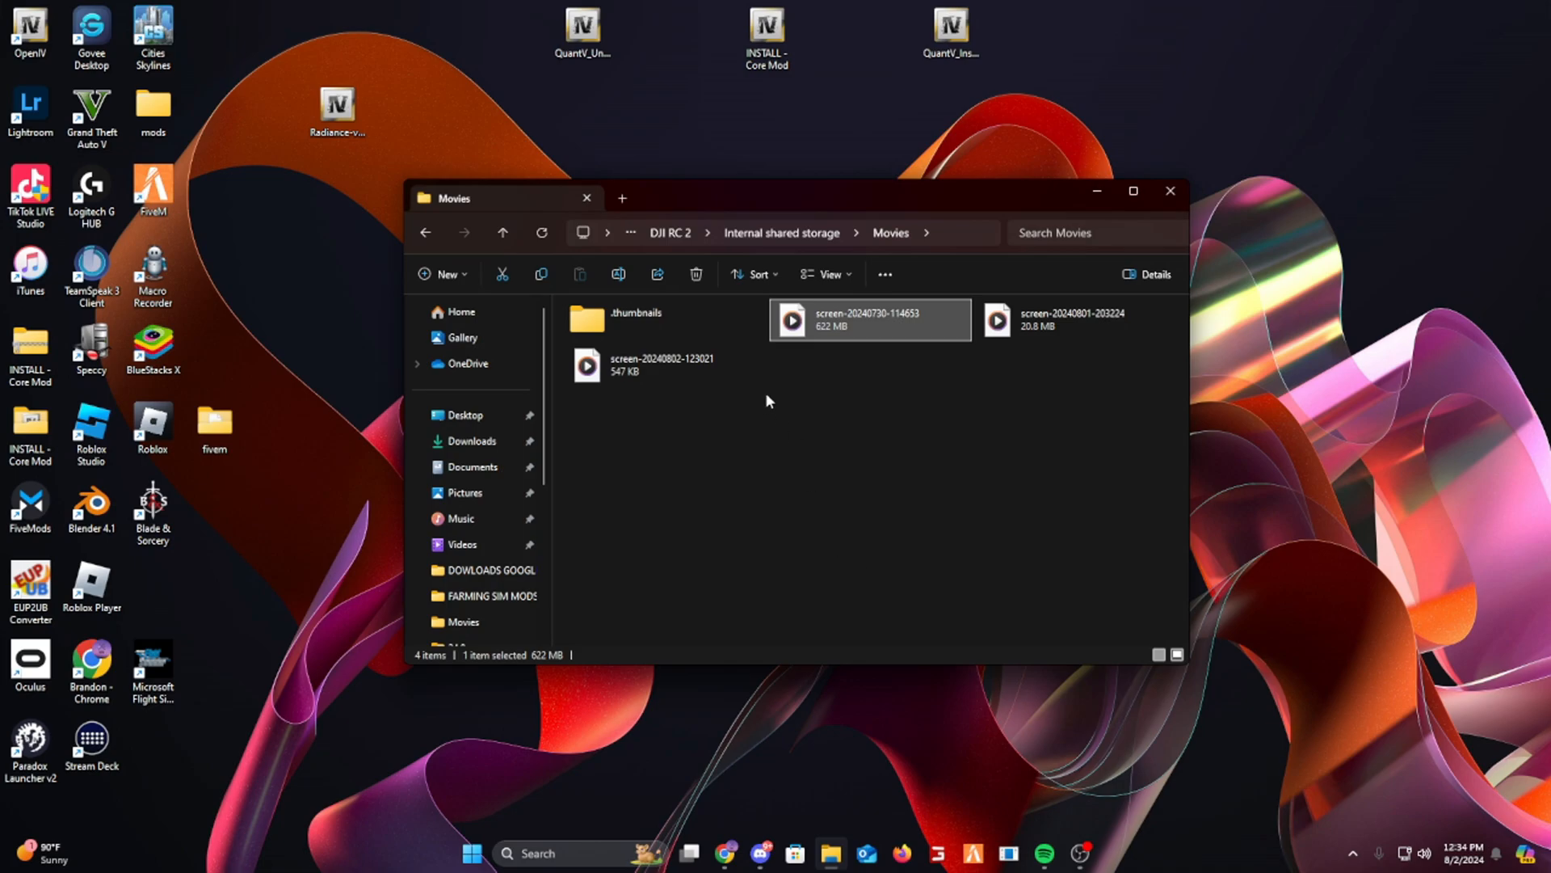
mouse_move(719, 648)
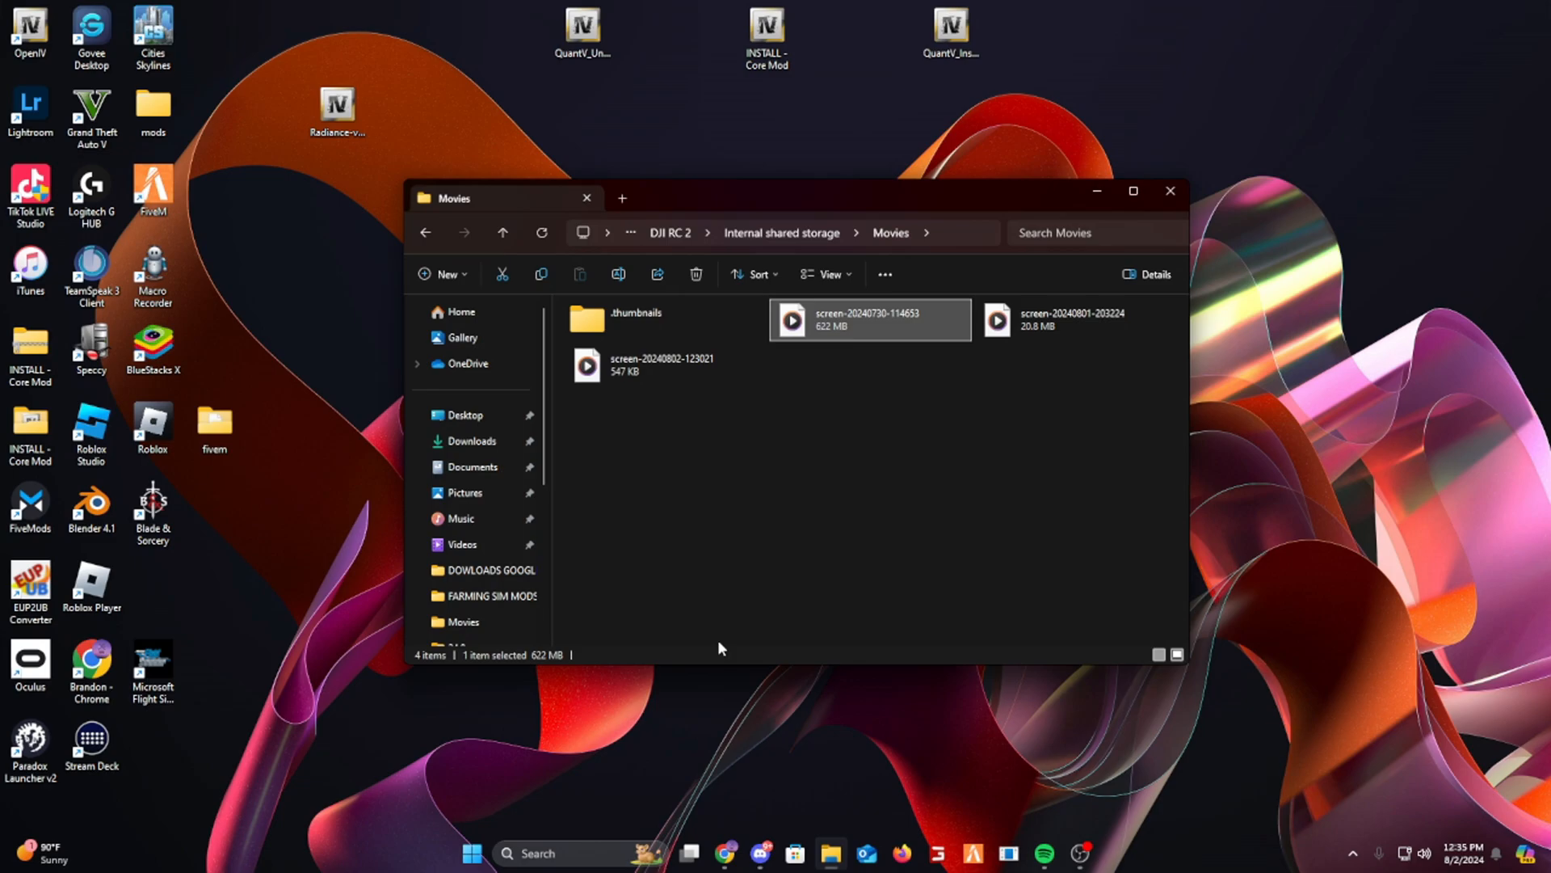